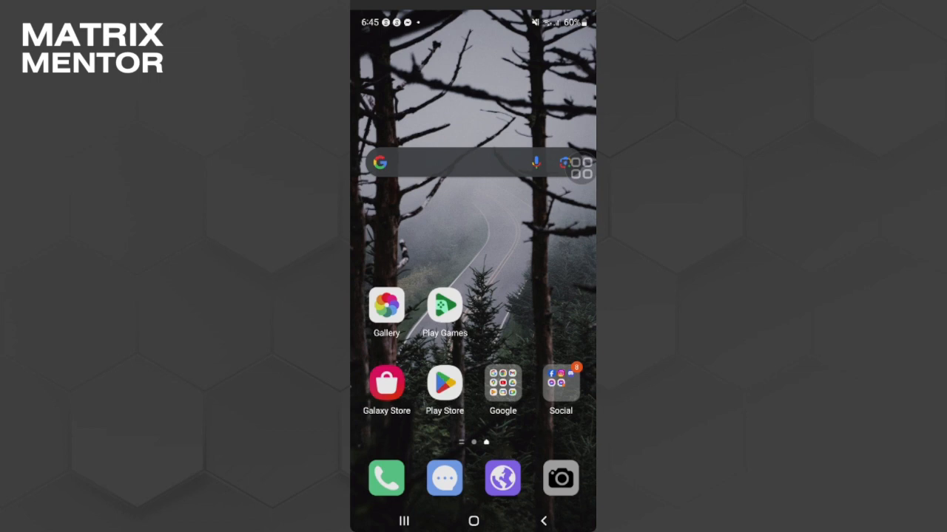
# Launch Messenger from the Social folder on the home screen.
pyautogui.click(560, 383)
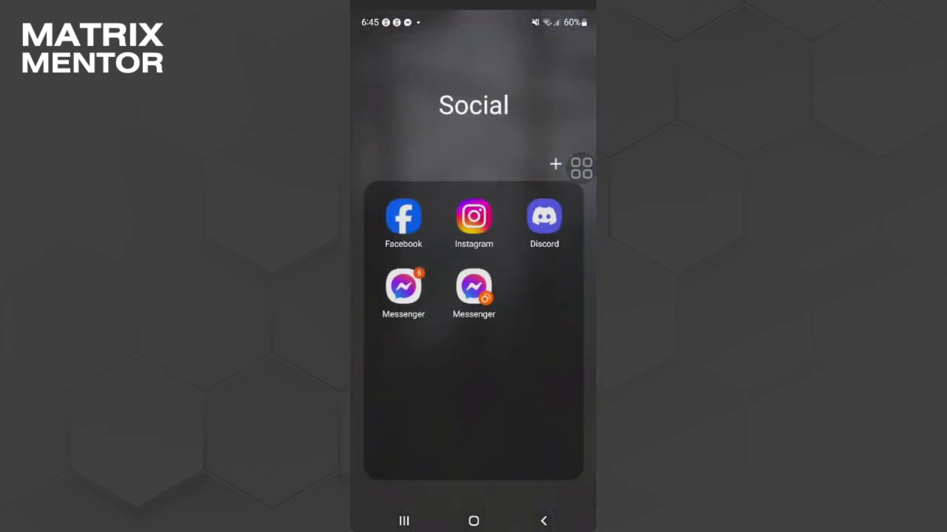
pyautogui.click(403, 289)
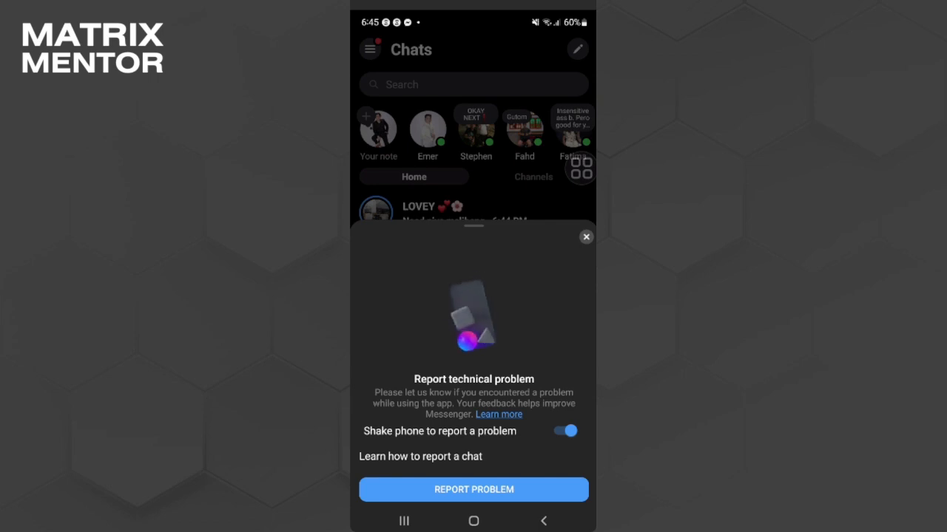
# Choose REPORT PROBLEM on the Report technical problem sheet.
pyautogui.click(473, 489)
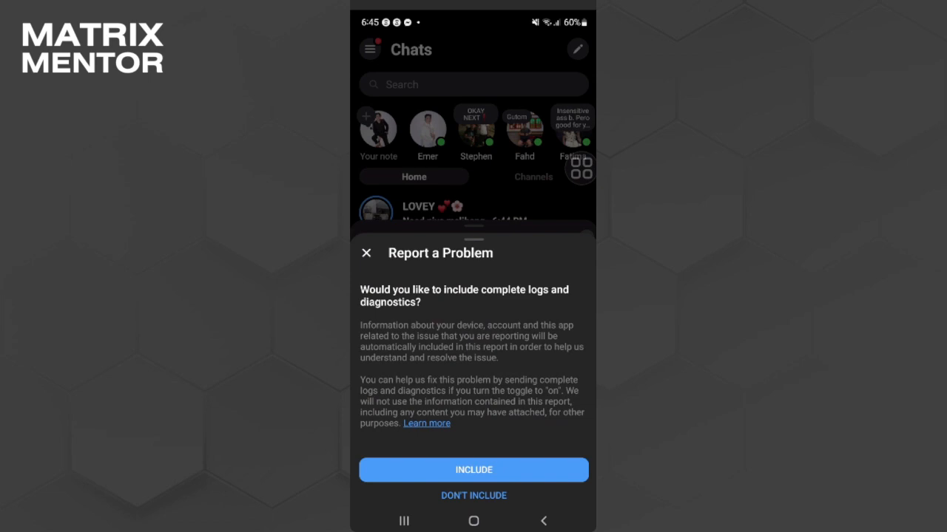
# Include logs and diagnostics, landing on the What Happened? form with a screenshot attached.
pyautogui.click(474, 470)
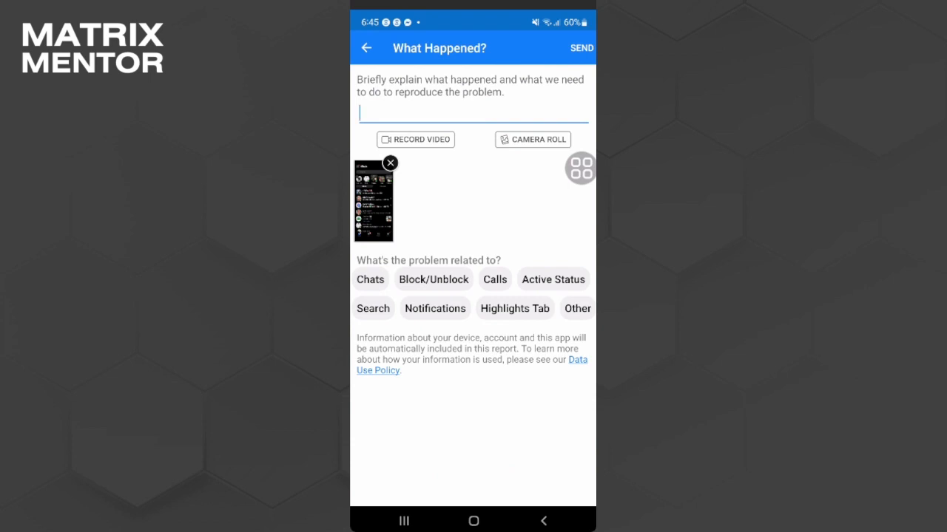
pyautogui.click(473, 112)
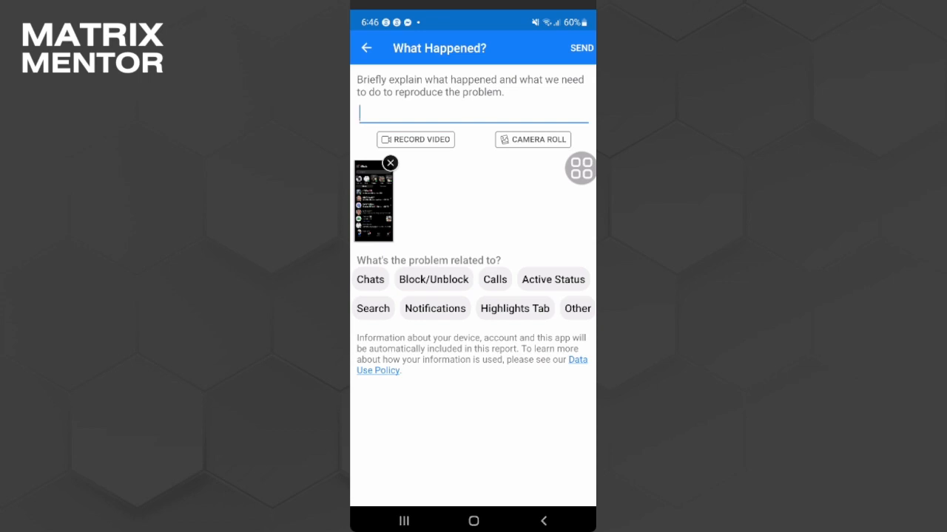
# Select Chats as the category the problem relates to.
pyautogui.click(370, 278)
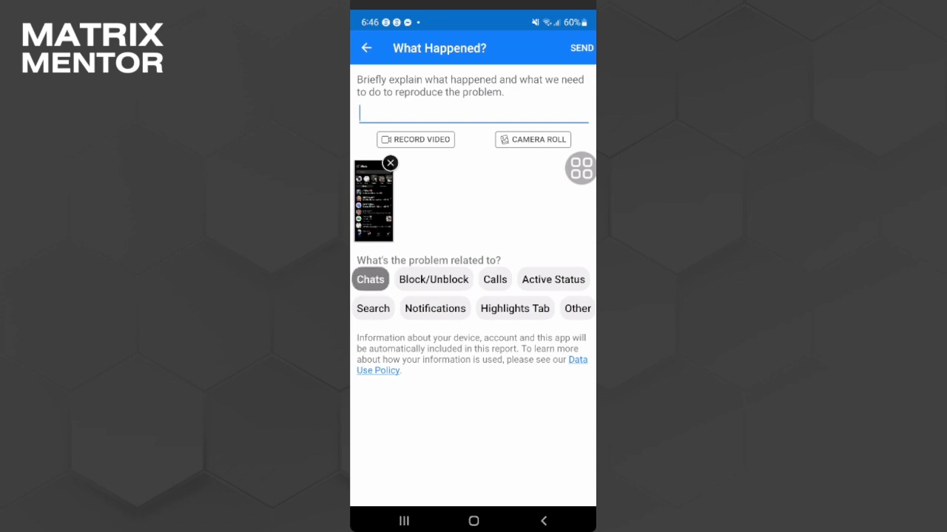